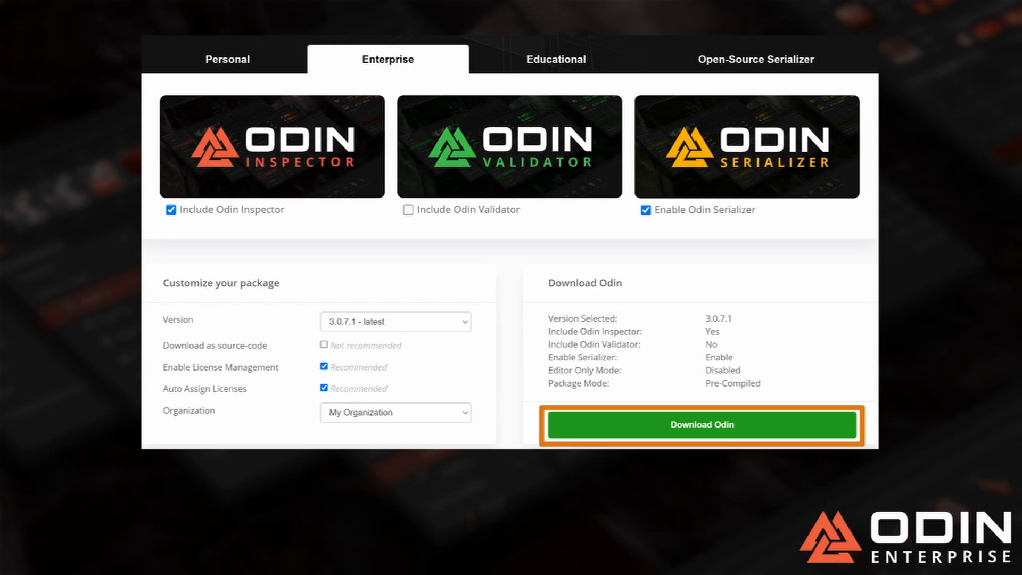
Download the Enterprise Odin 3.0.7.1 package with Inspector, Serializer and License Management.
click(701, 424)
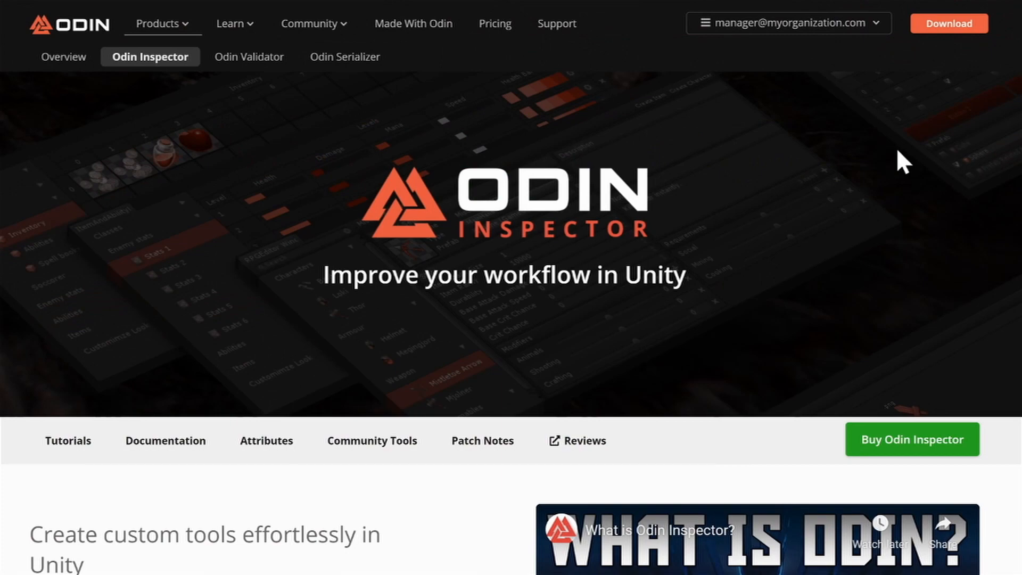
click(948, 24)
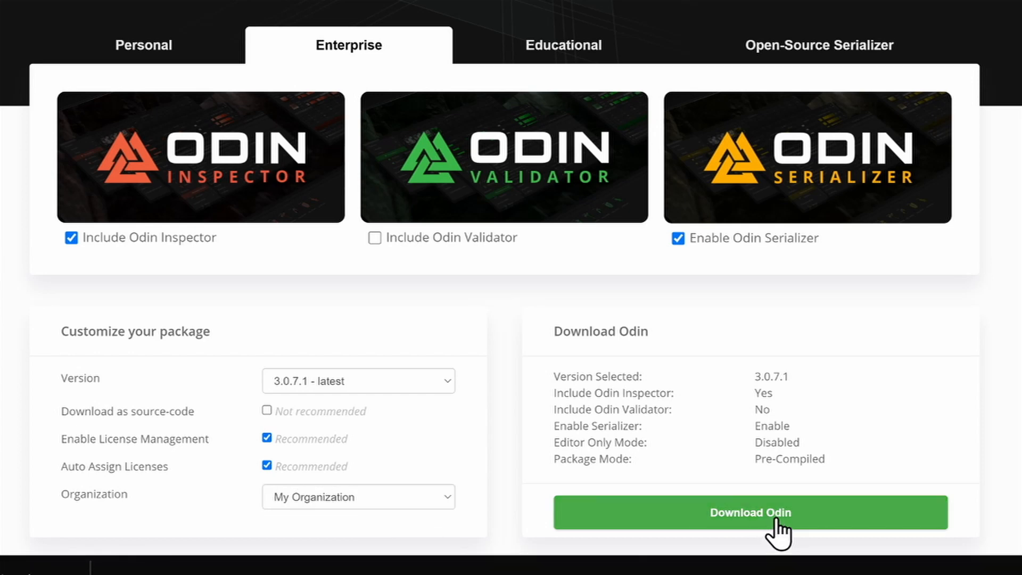
click(749, 512)
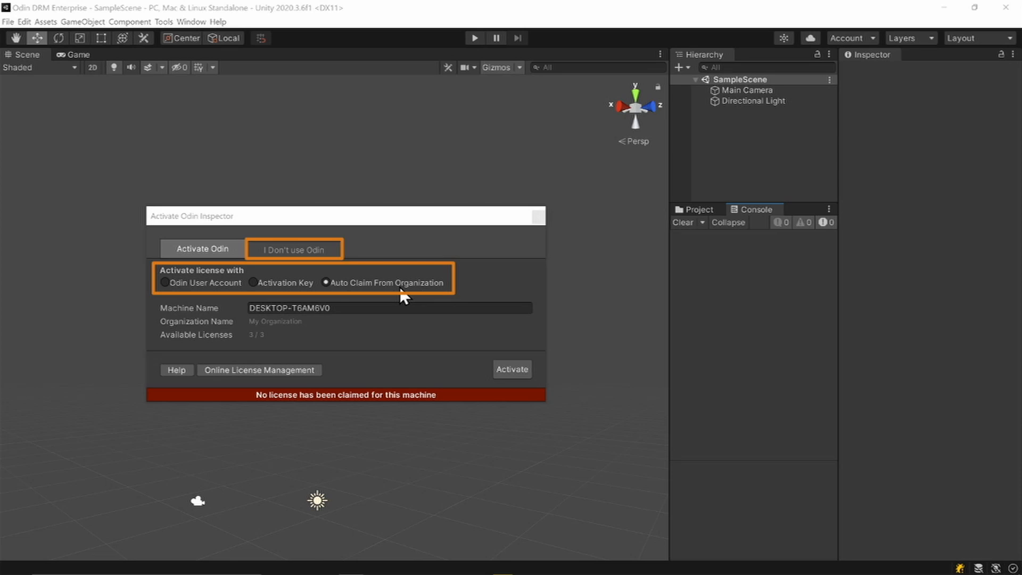
click(201, 248)
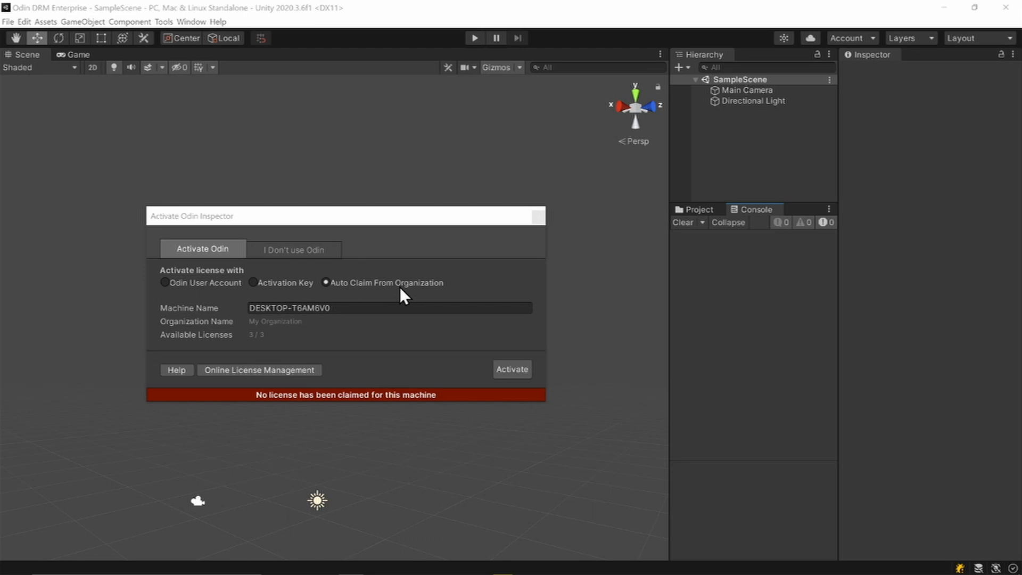
click(165, 283)
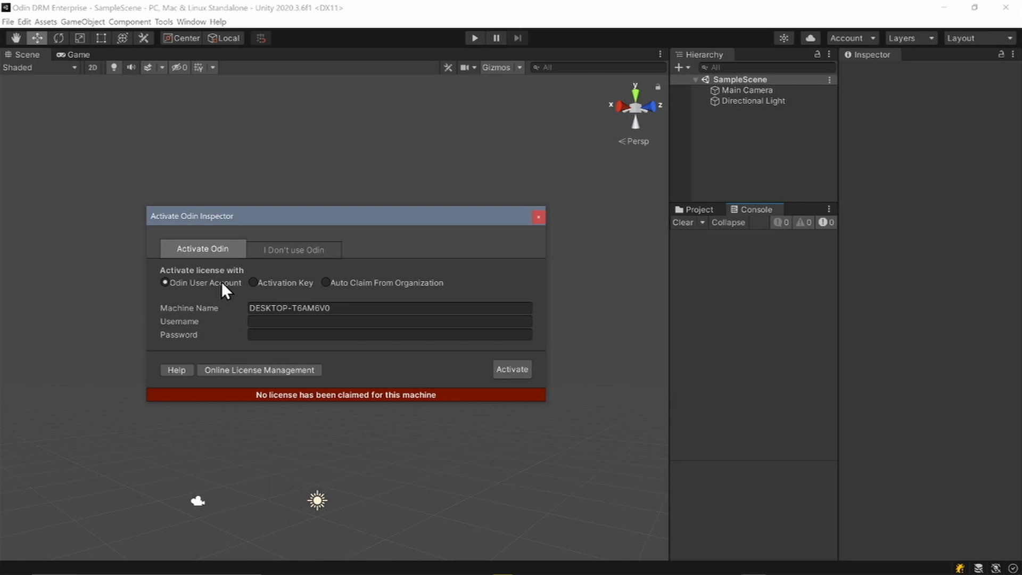
Choose the Odin User Account activation method in the Activate Odin Inspector dialog.
click(254, 282)
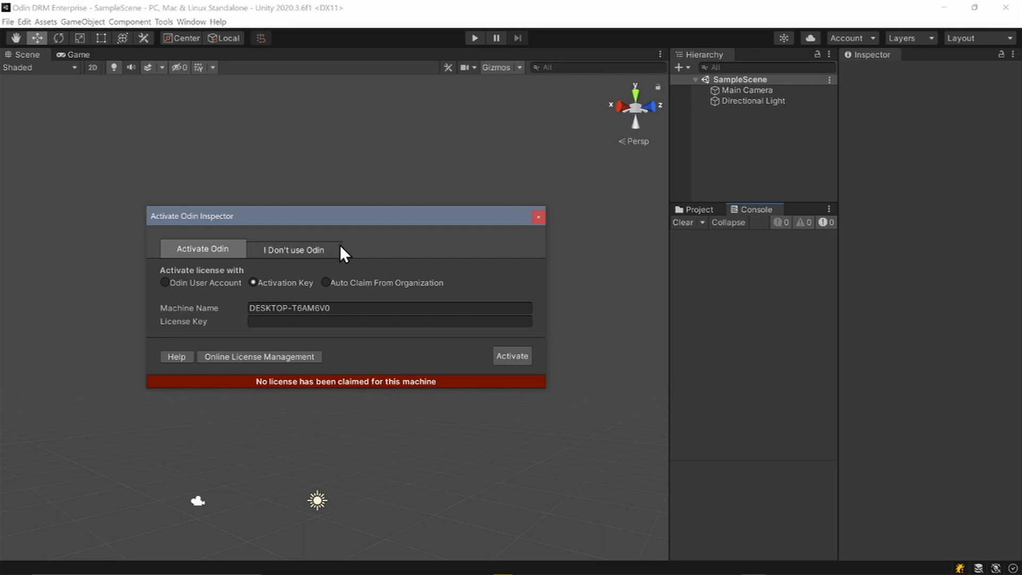
Choose the Activation Key method so the dialog asks for a license key.
click(294, 249)
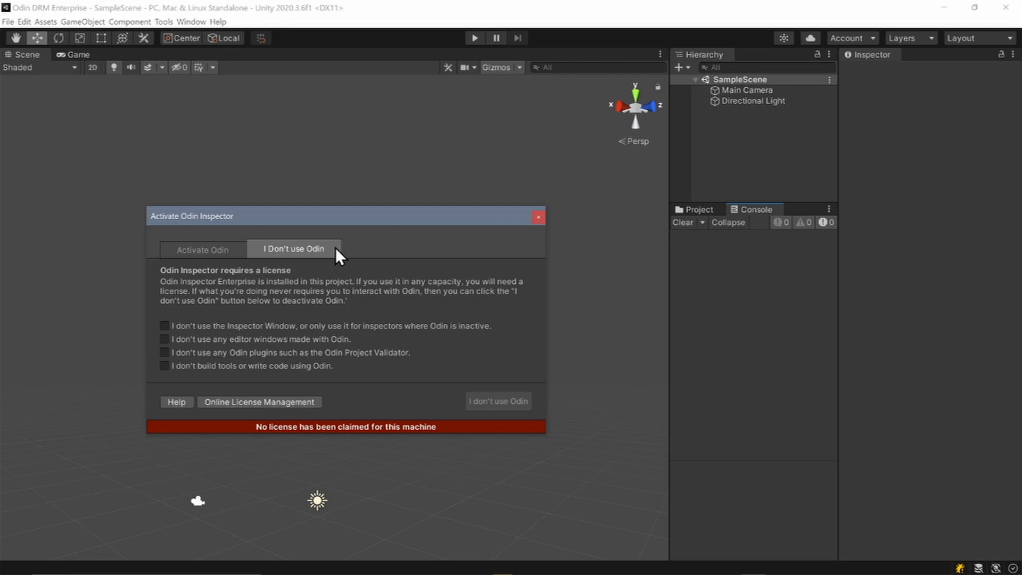
Return to Activate Odin and activate with Auto Claim From Organization.
click(201, 250)
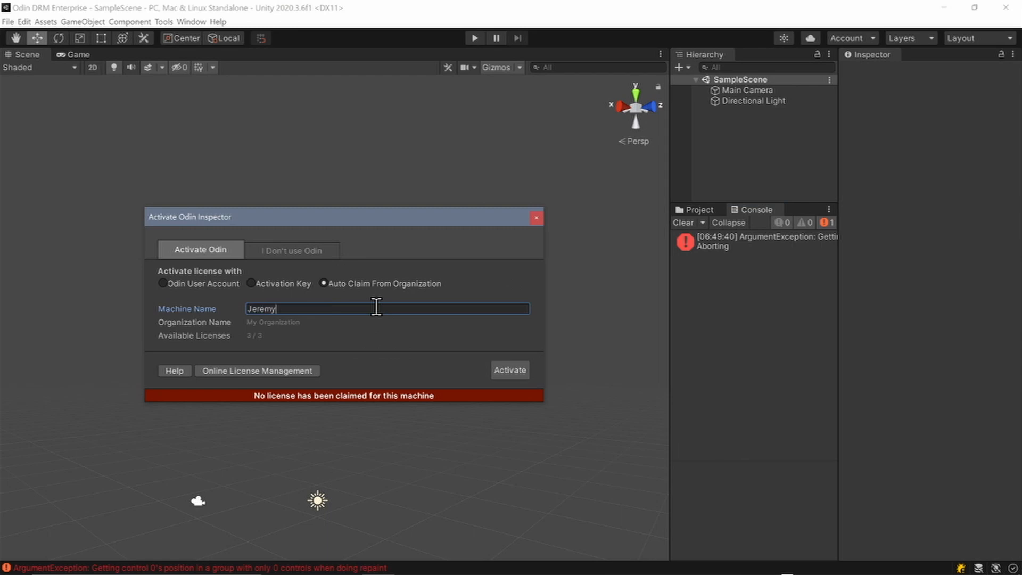
click(509, 369)
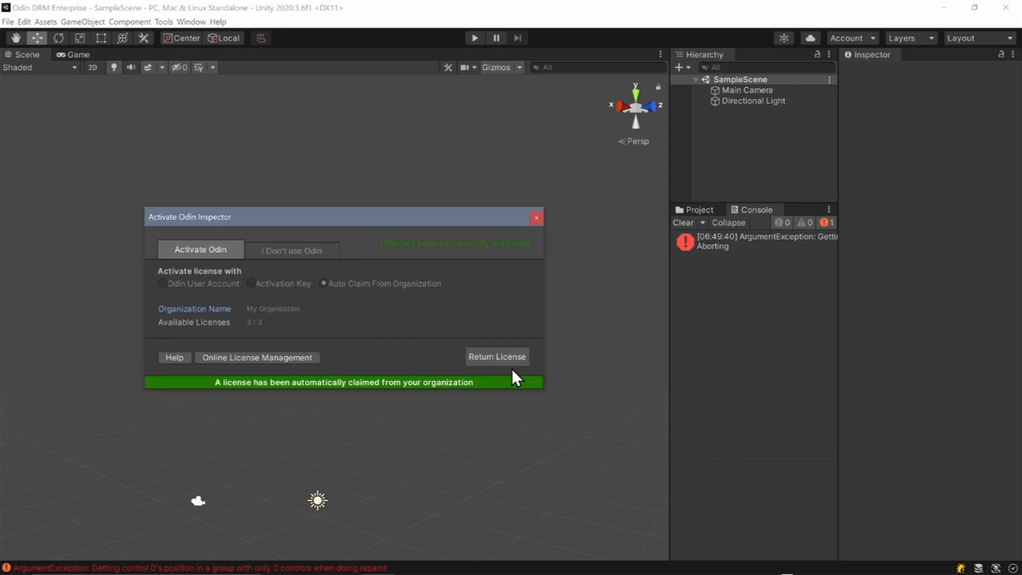
click(256, 357)
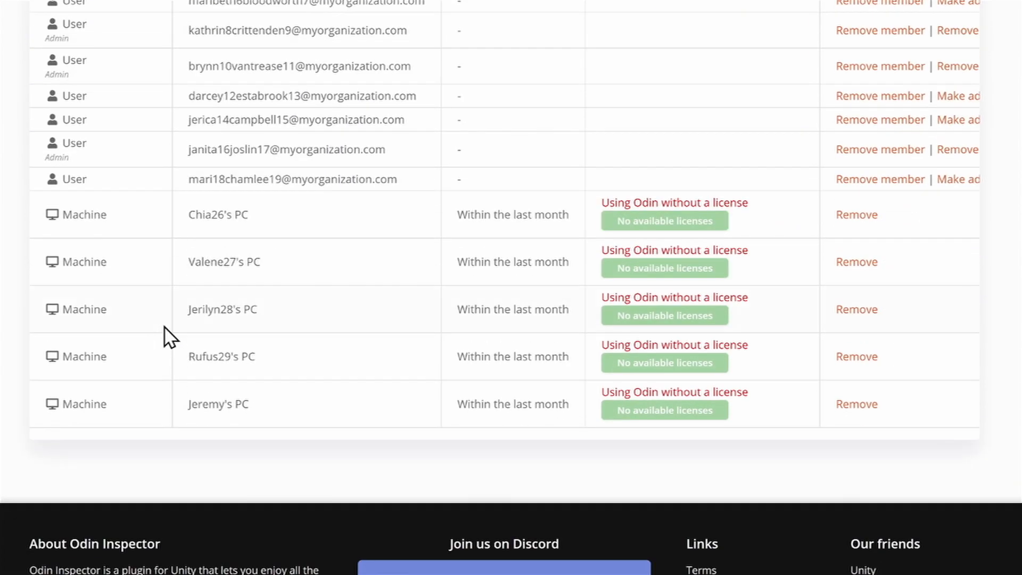